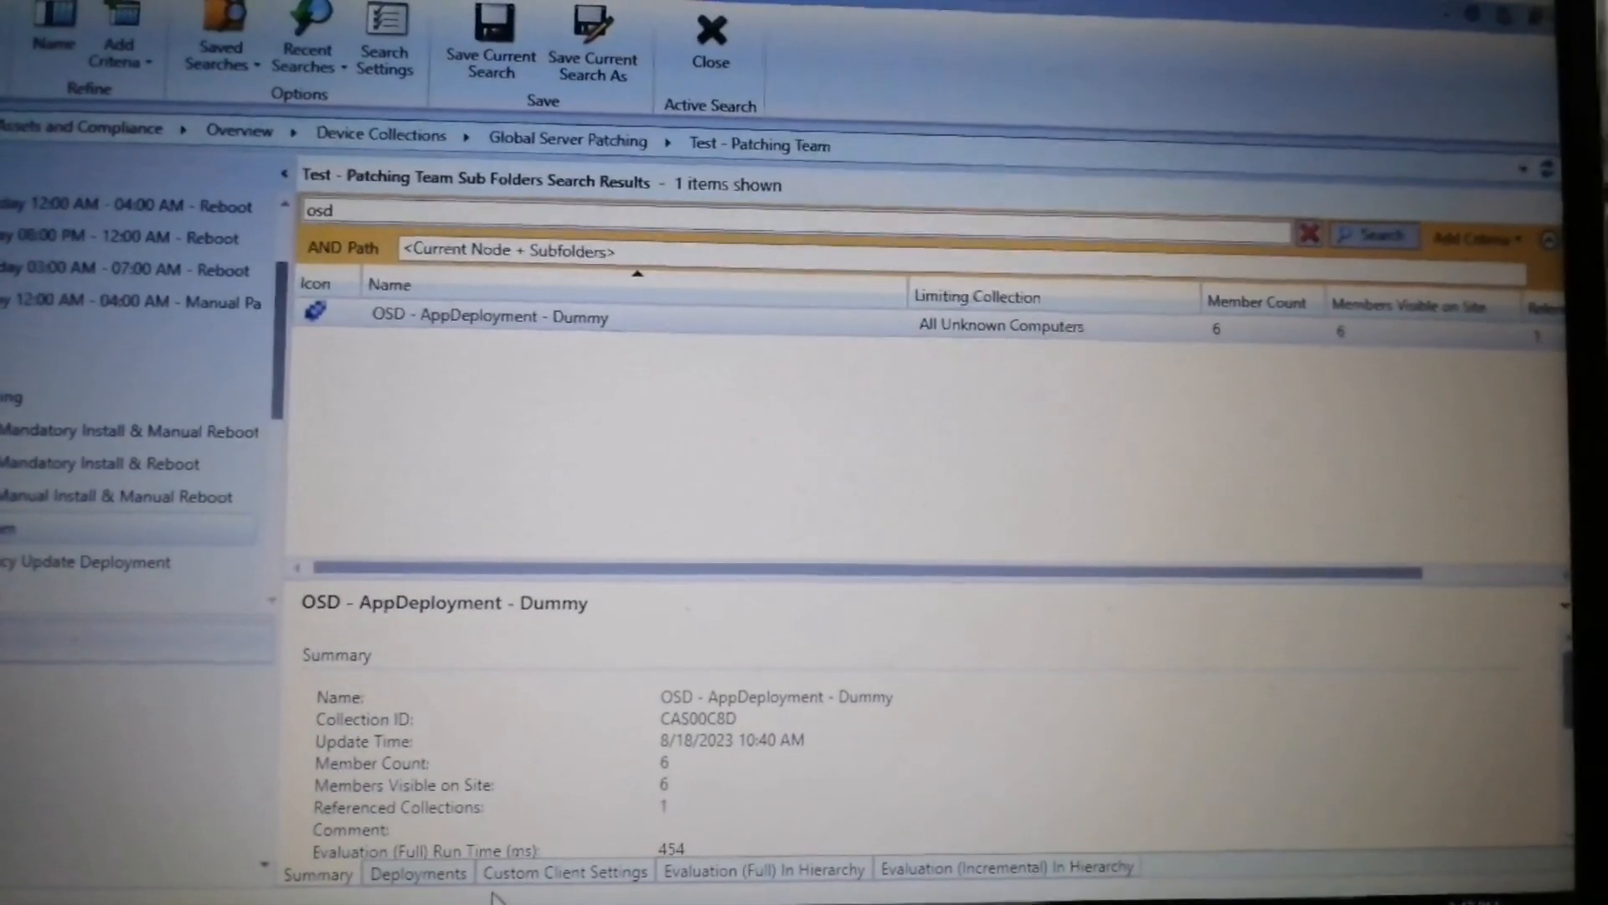
- Open OSD - AppDeployment - Dummy collection properties on the Maintenance Windows tab
double_click(490, 316)
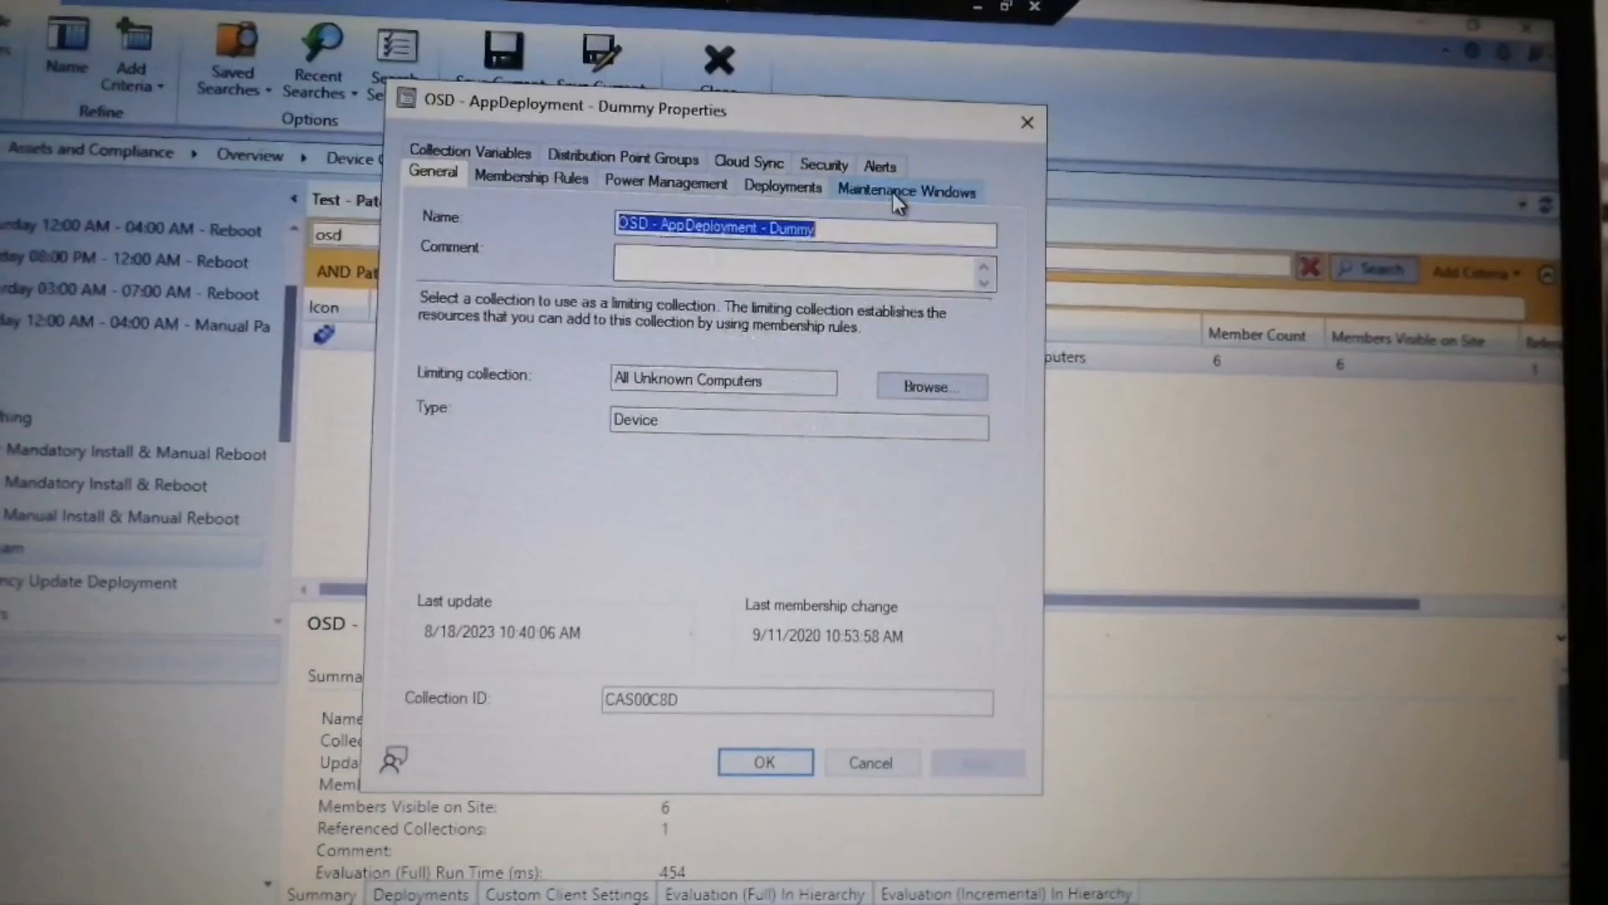
click(905, 192)
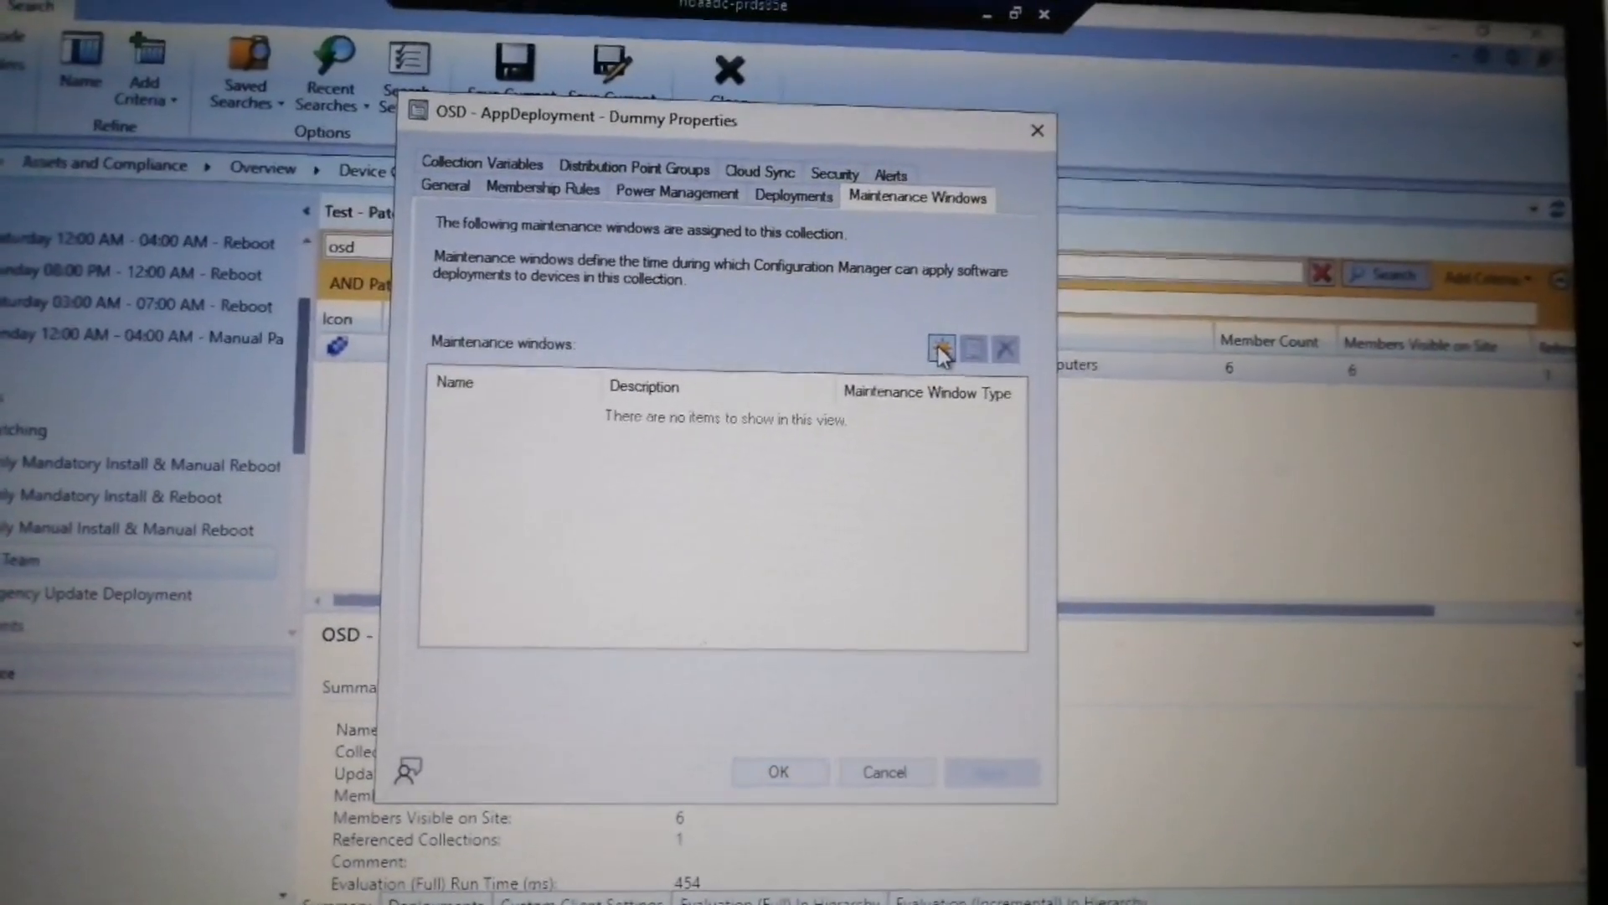
- Create a new maintenance window schedule named 'abcd servers'
click(941, 348)
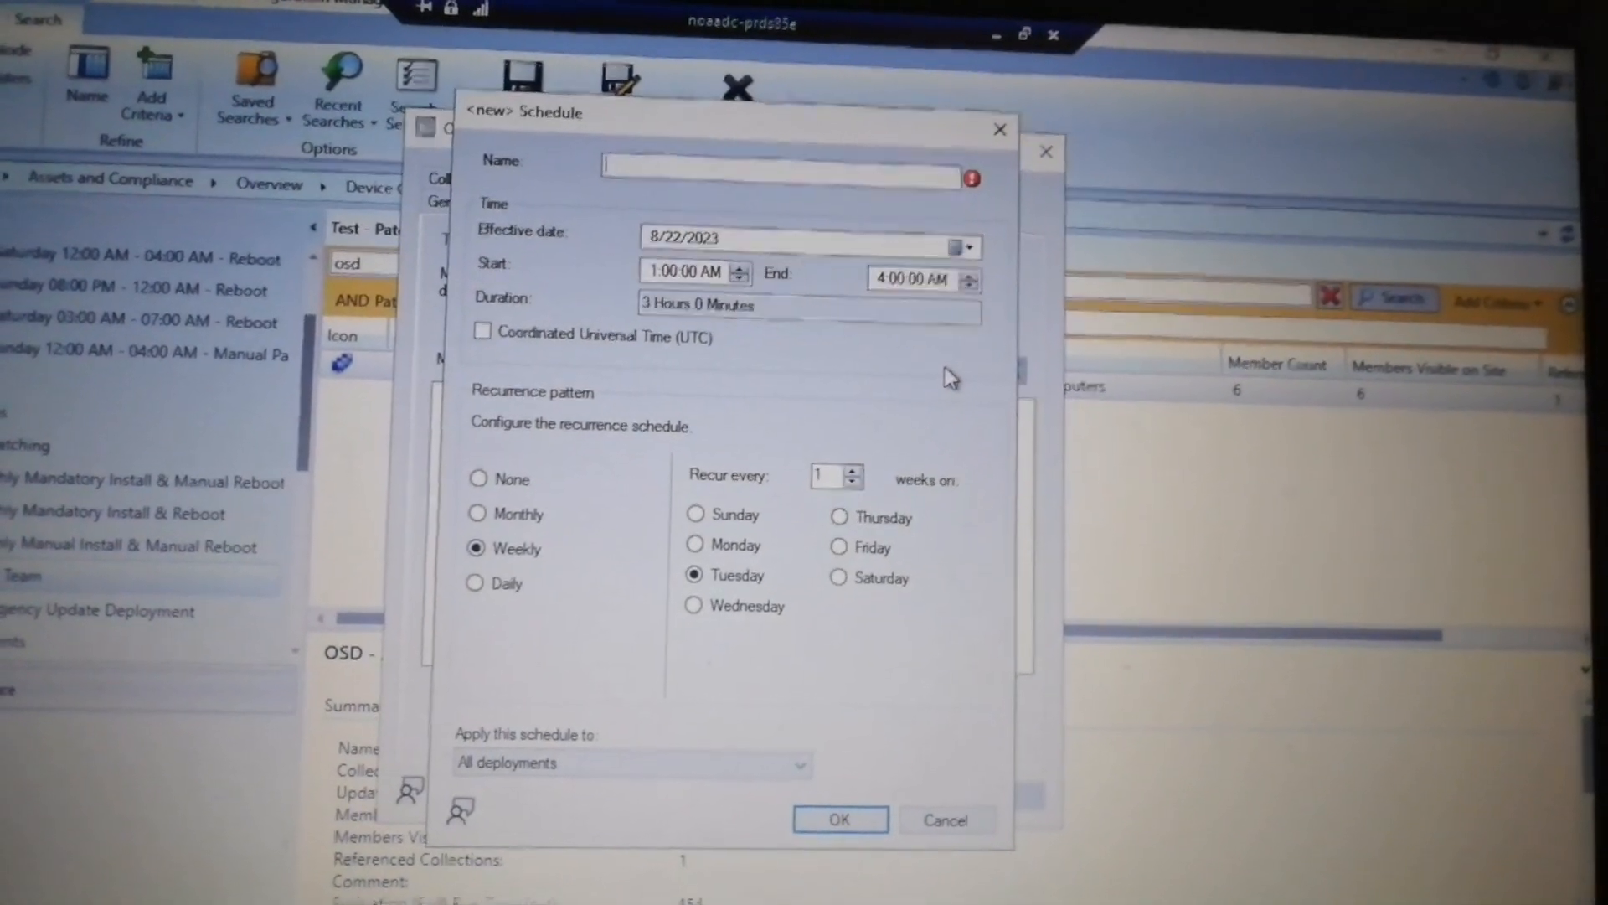
text(sER)
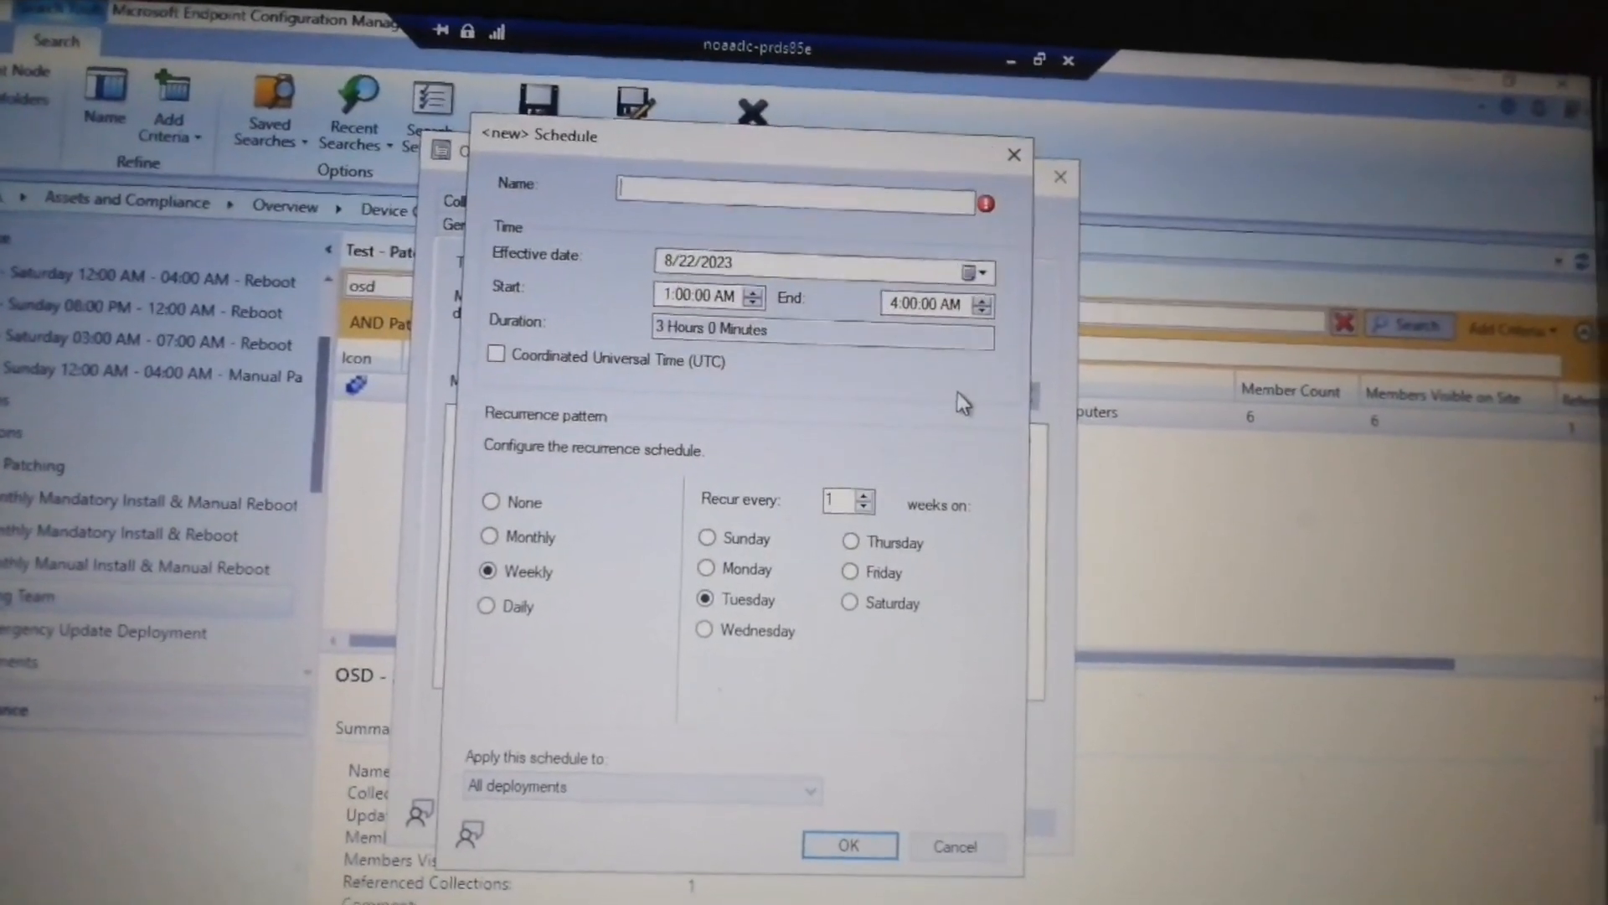
text(ab)
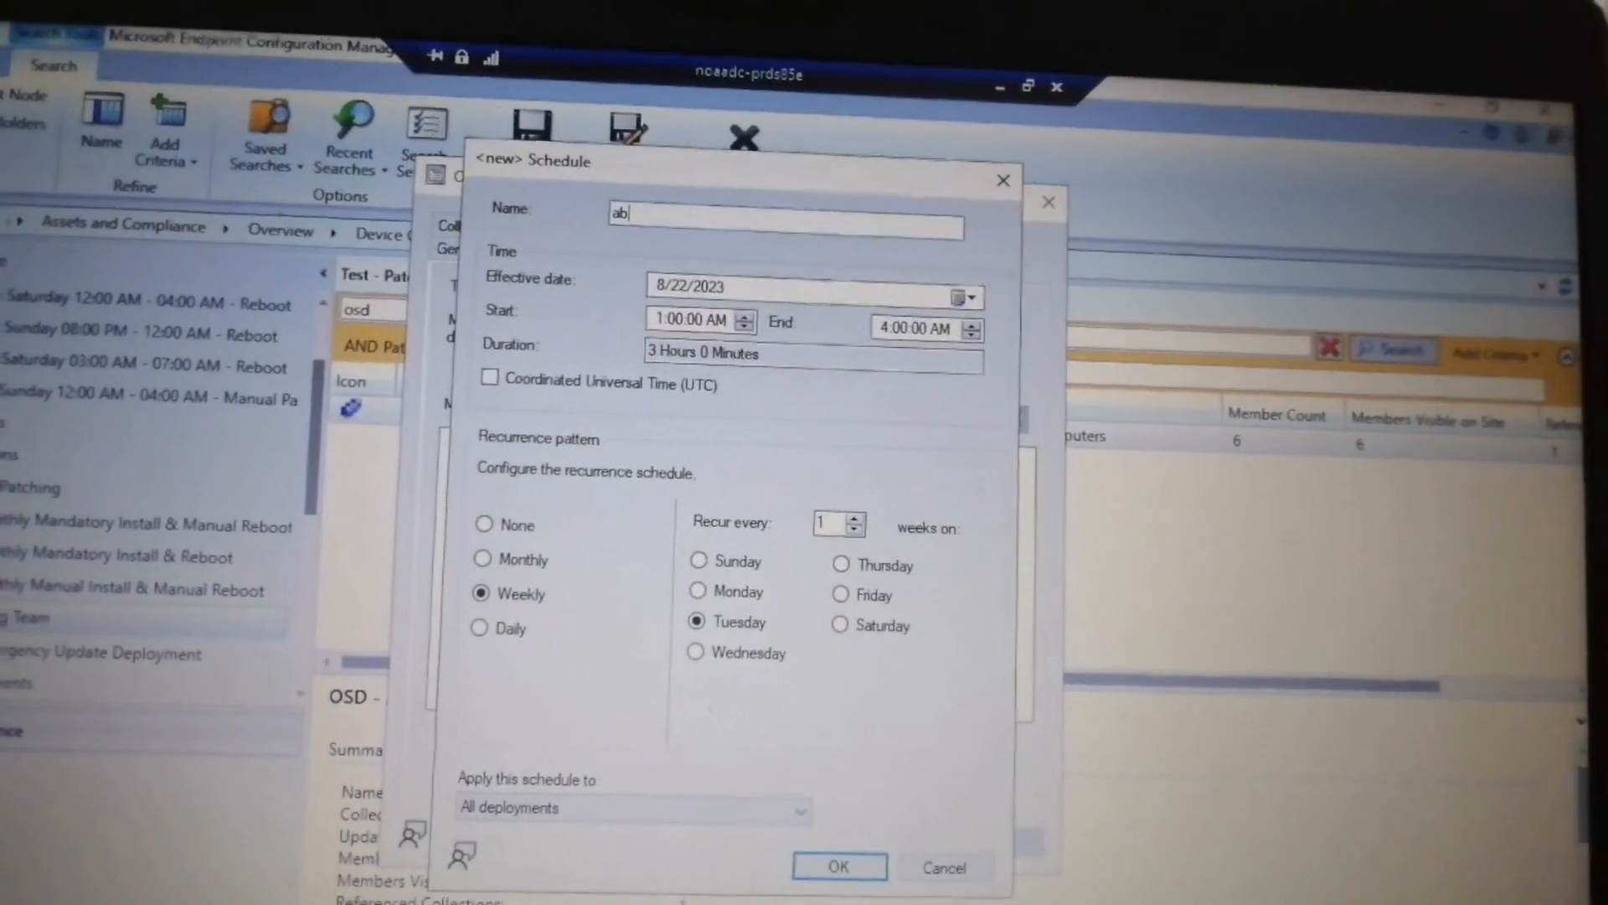
text(cd)
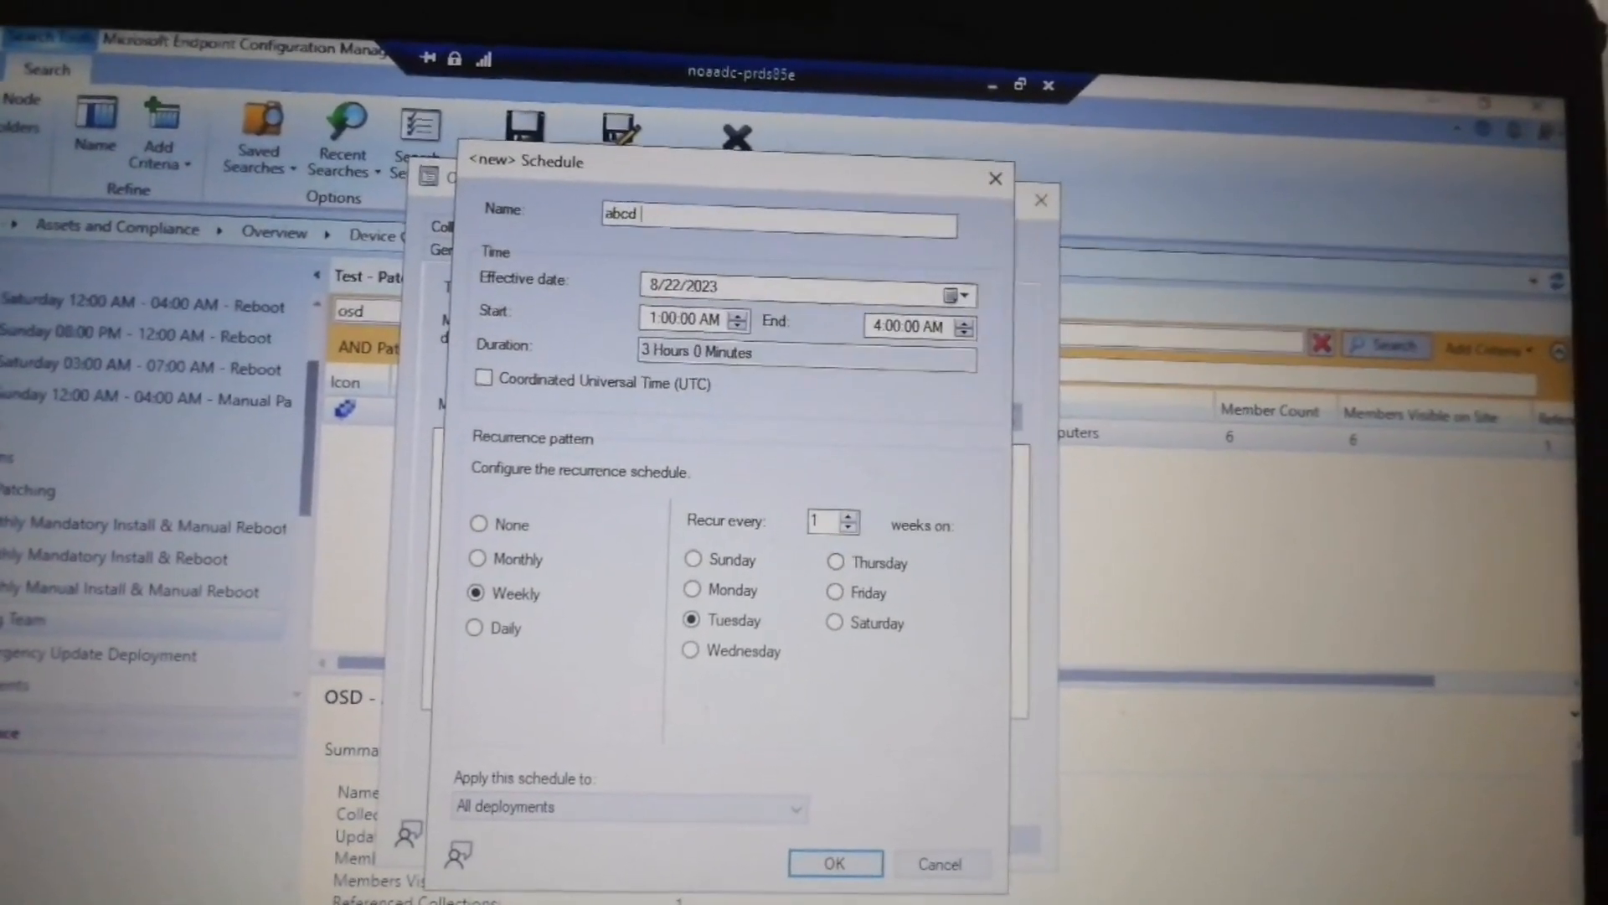
text(servers)
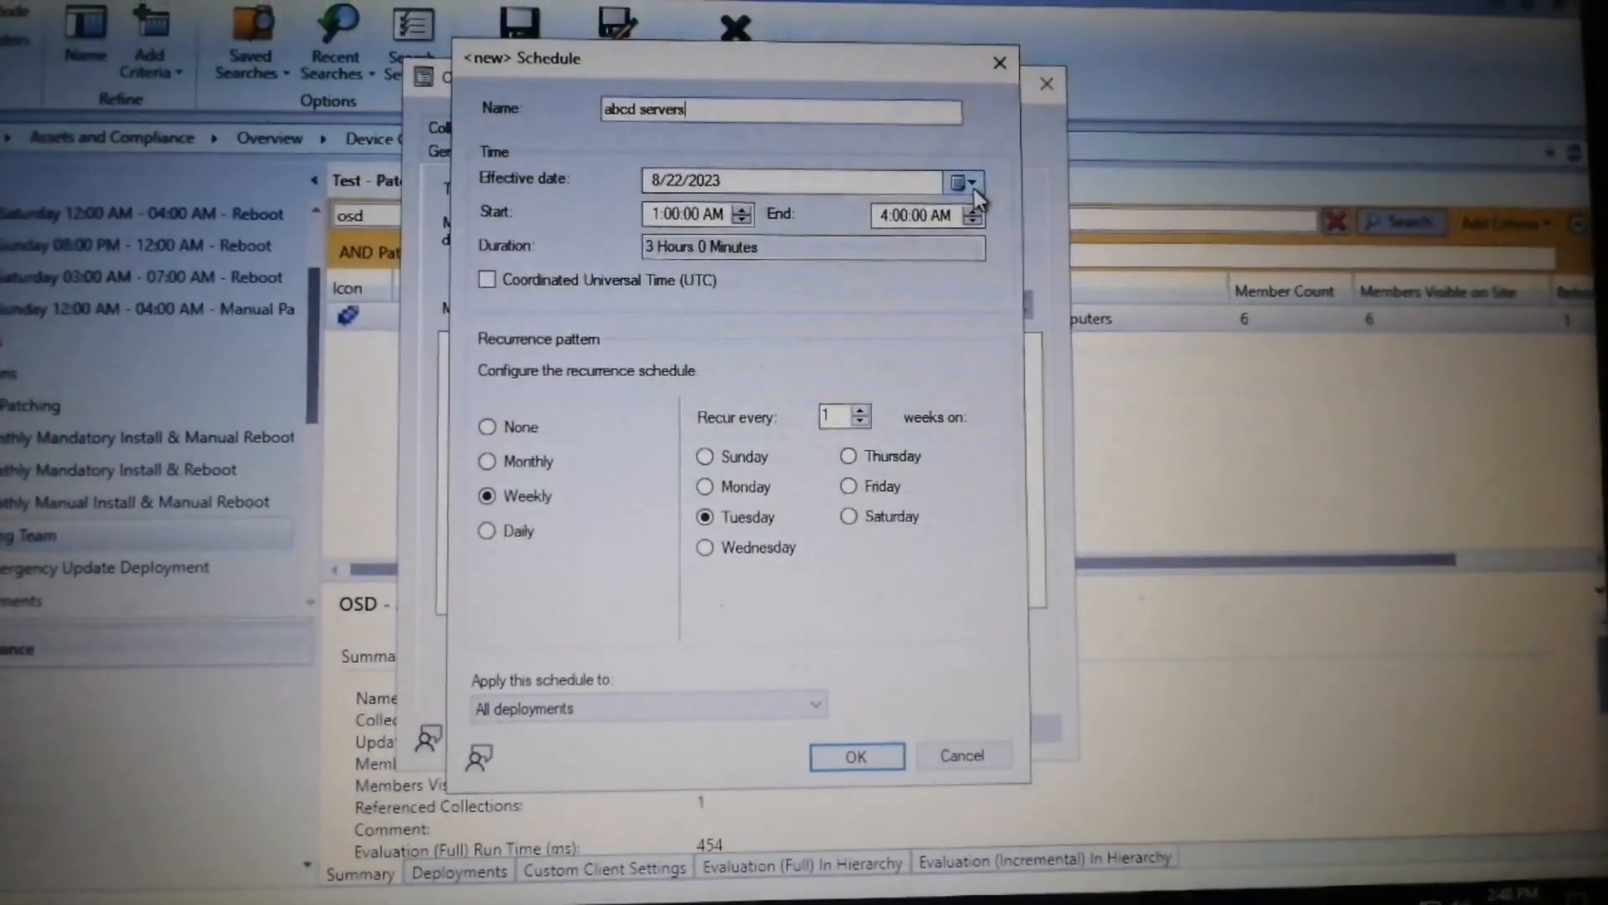
click(960, 181)
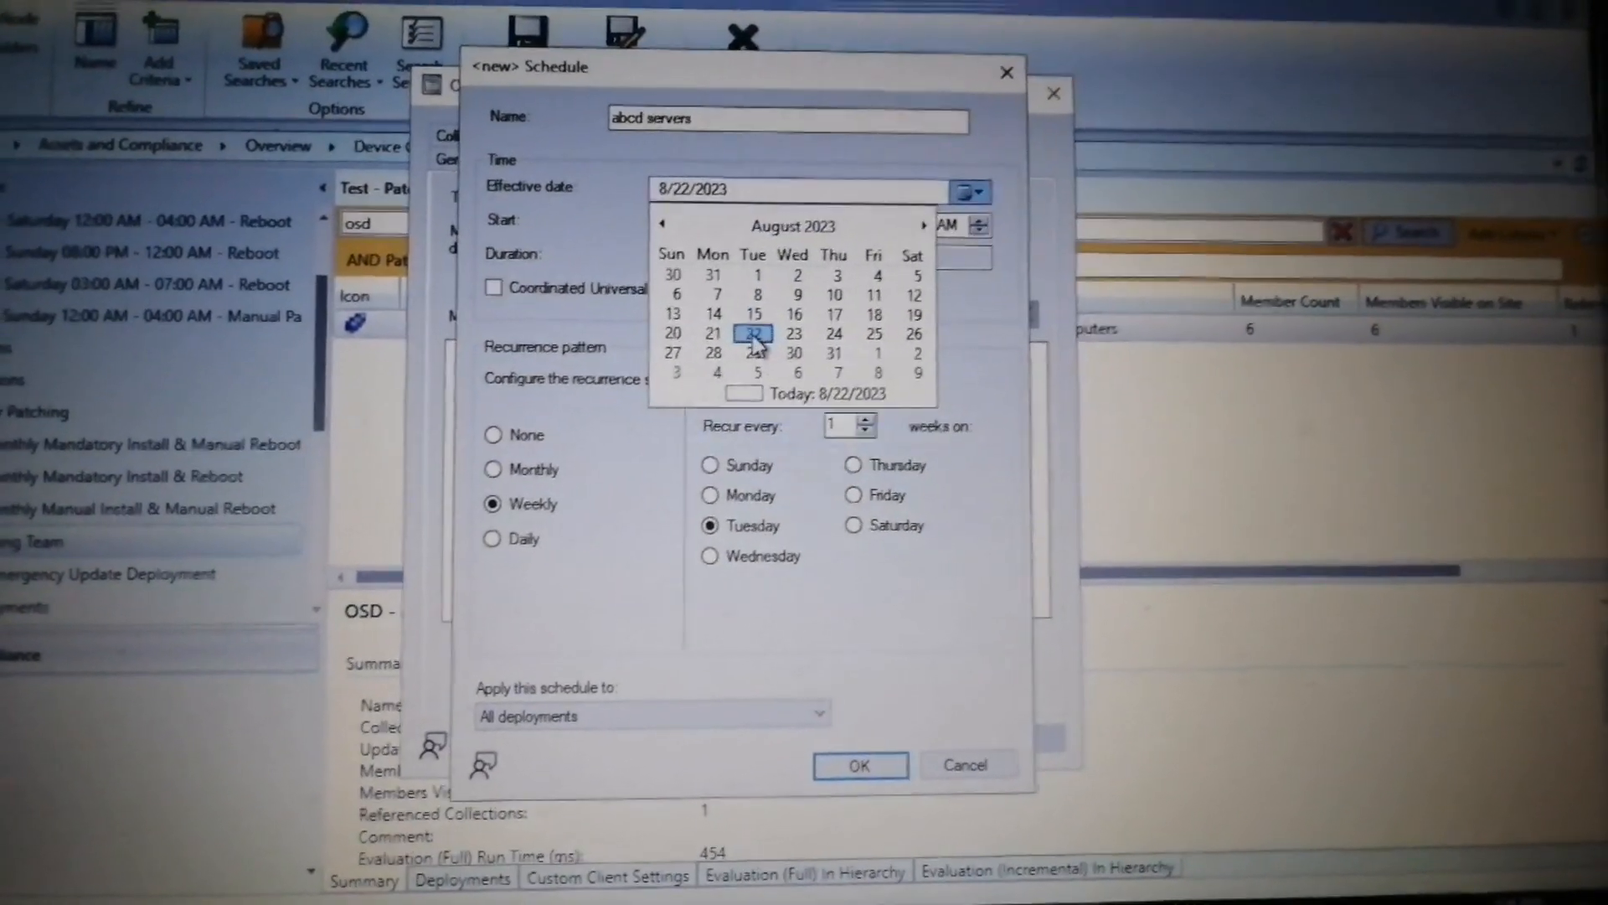
click(753, 333)
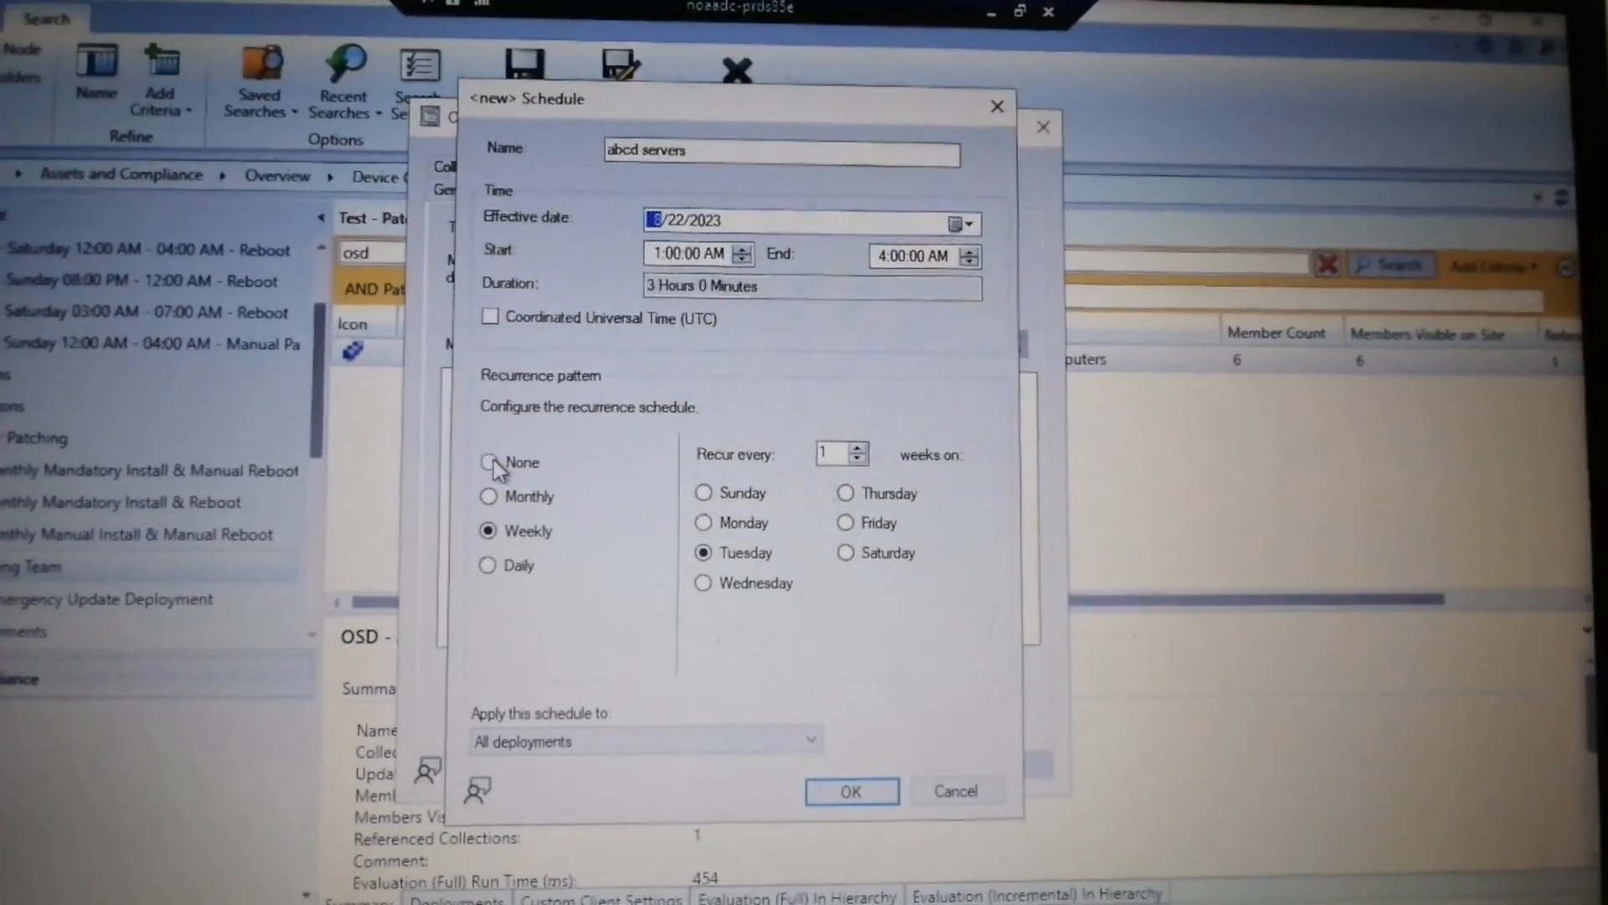
- Try None and Monthly recurrence, then cancel the 'abcd servers' schedule unsaved
click(488, 463)
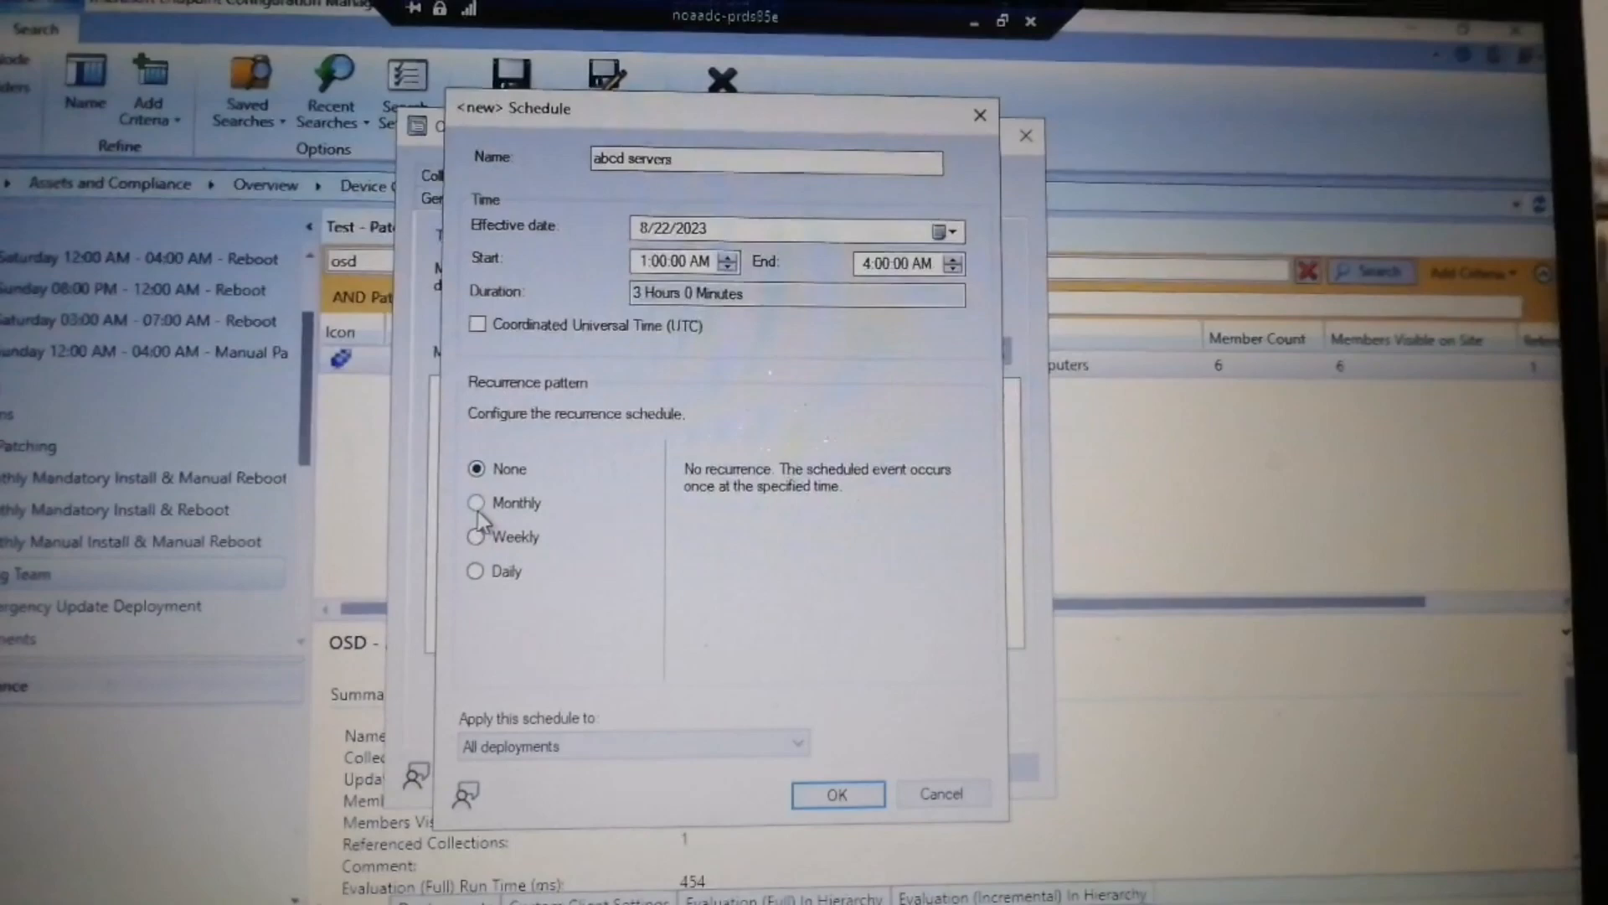
click(475, 502)
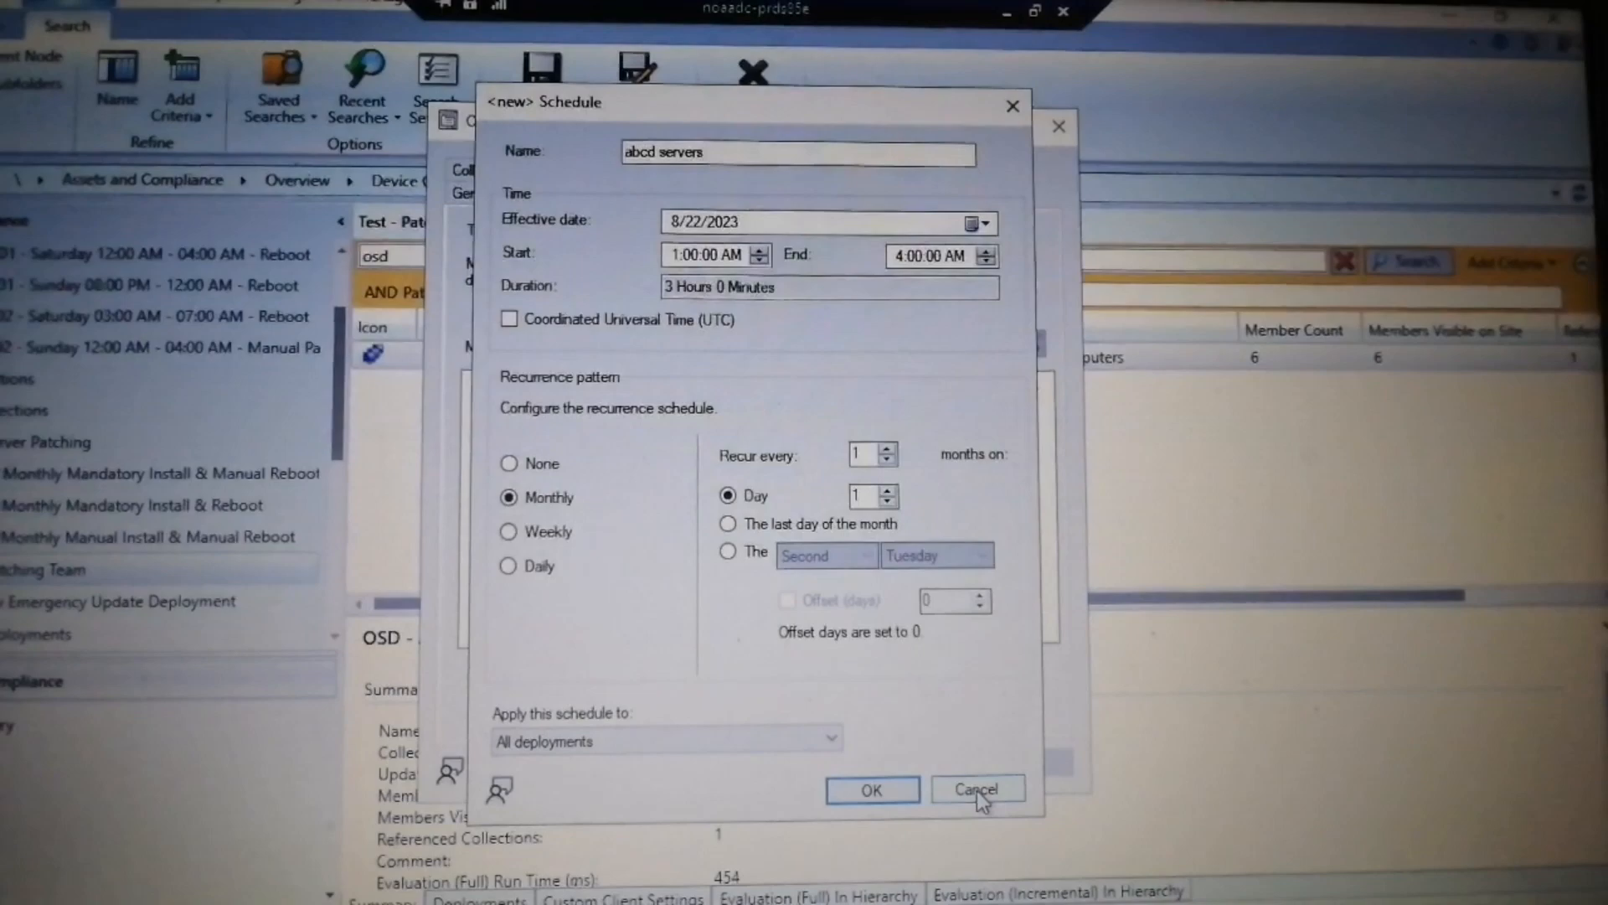
click(977, 789)
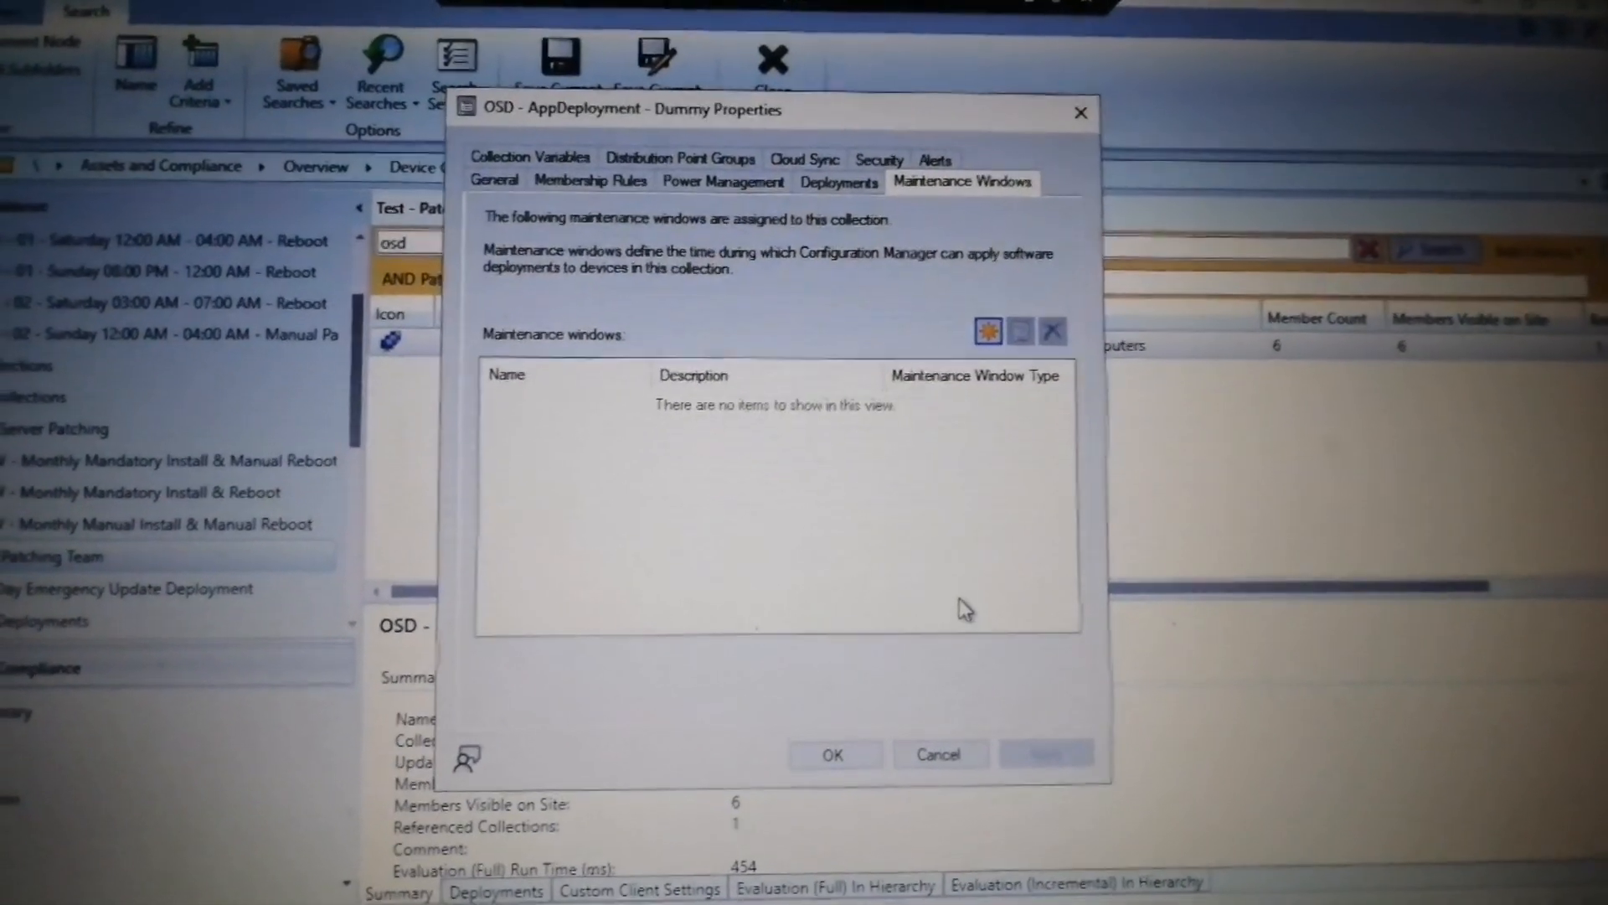